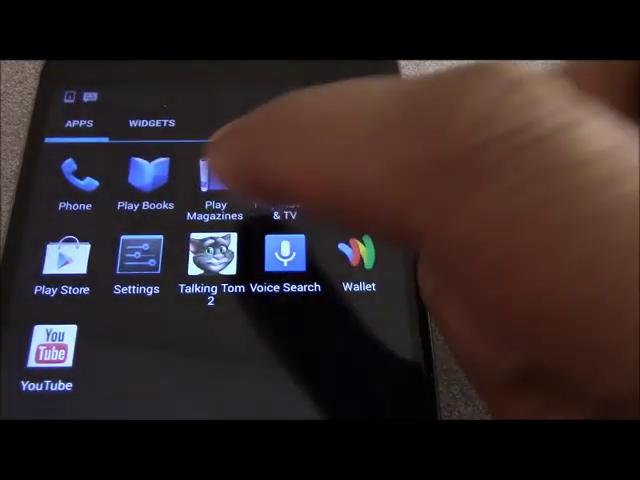
Open Android Settings from the app drawer's Settings icon
{"action": "left_click", "coordinate": [136, 255]}
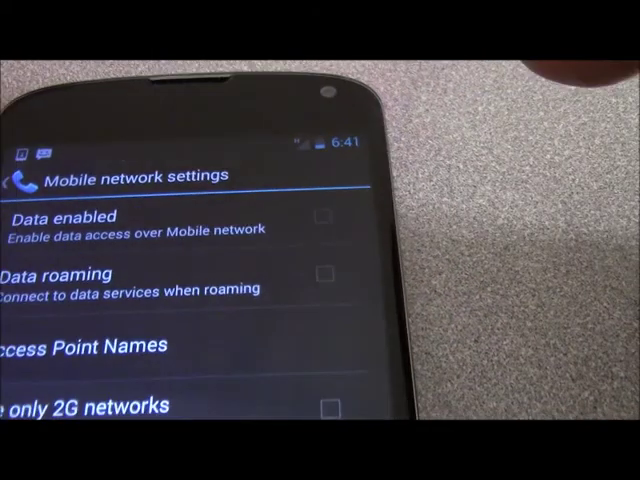
Scroll through the Mobile network settings with Data enabled unchecked
{"action": "scroll", "scroll_direction": "down", "scroll_amount": 3}
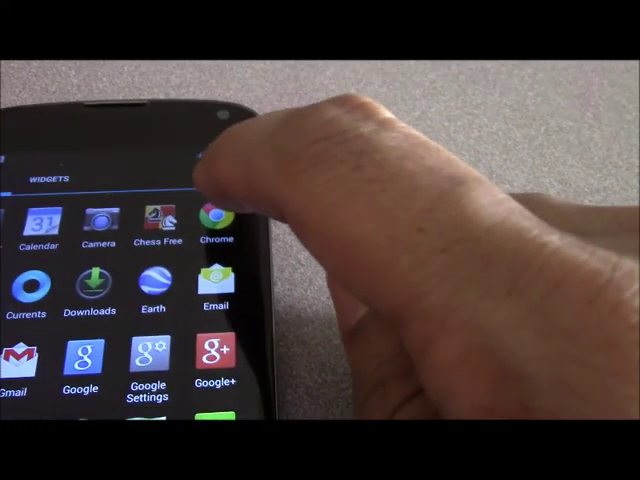
Launch Chrome from the app drawer to view the Google homepage
{"action": "left_click", "coordinate": [208, 218]}
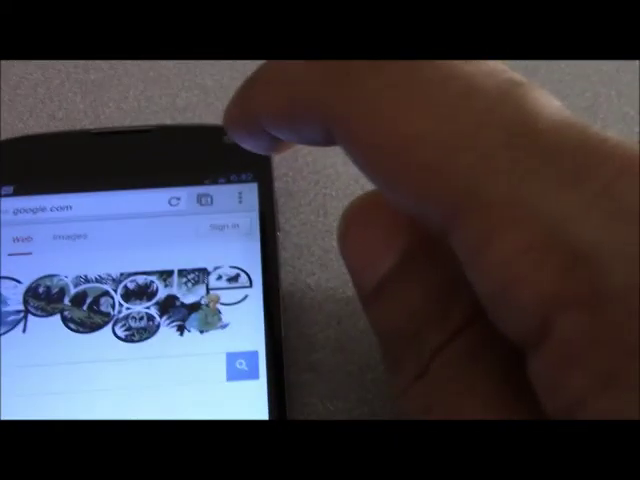